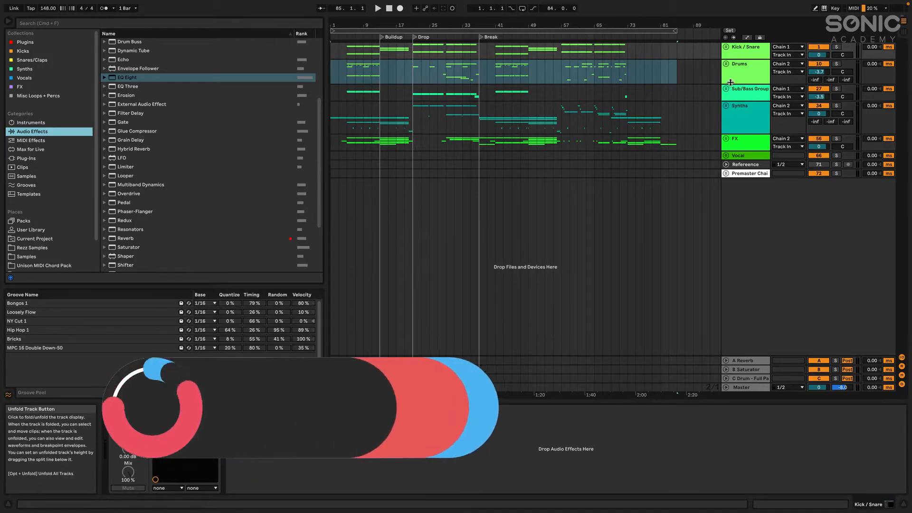
mouse_move(732, 57)
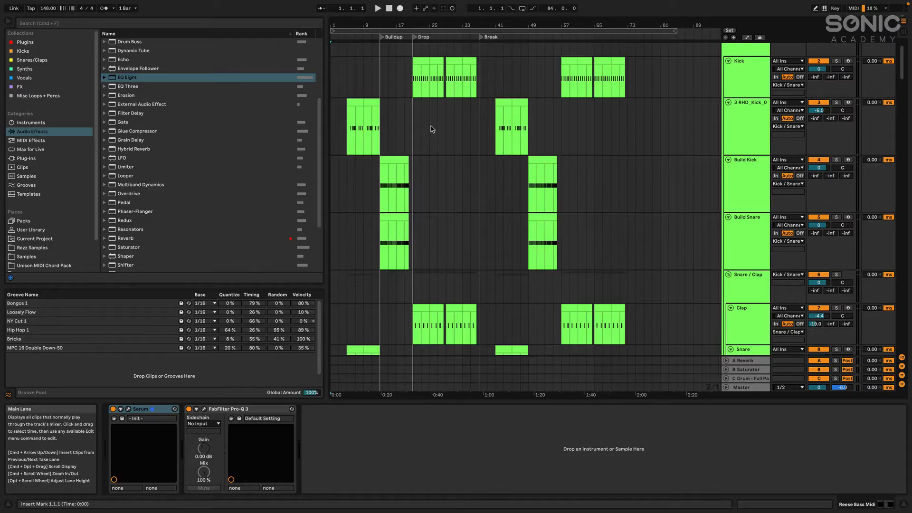
Step: Scroll through the drum tracks to reach the Kick track's Simpler, EQ Eight and Transient chain
scroll(down, 3)
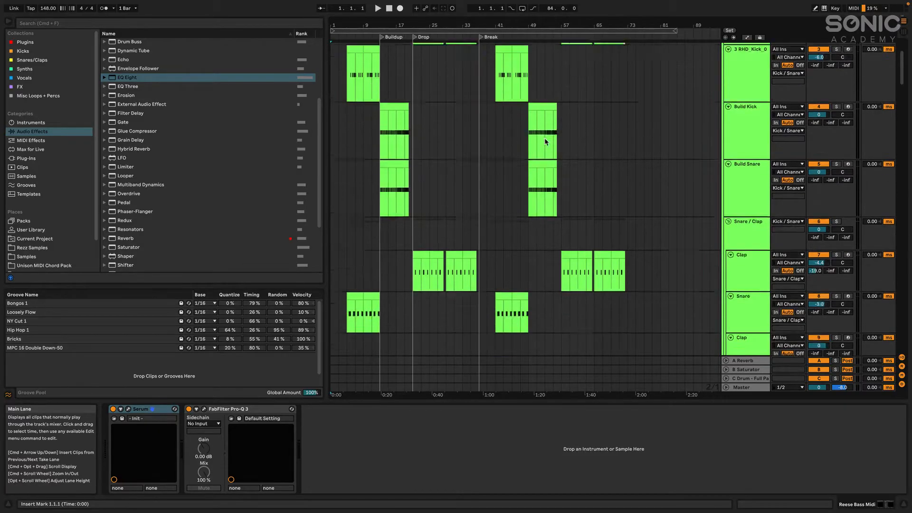
scroll(down, 3)
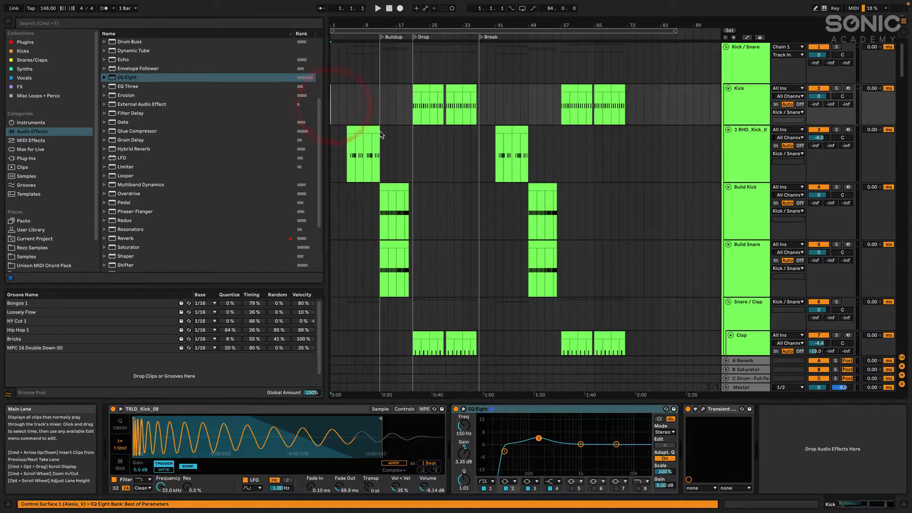
Step: Scroll down to the Synths group with the 37 ANA 2 saturator, EQ and erosion chain
scroll(down, 3)
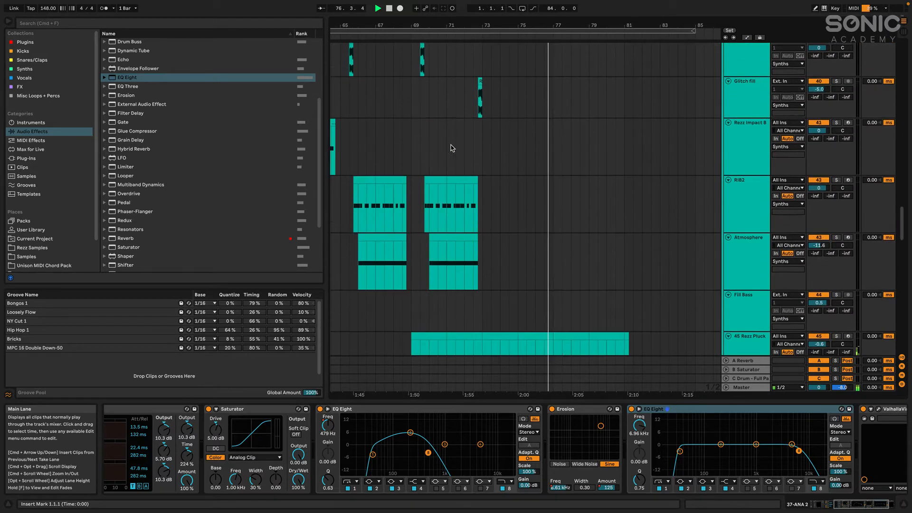
Step: Scroll through the synth tracks and select the 37 ANA 2 track
scroll(down, 3)
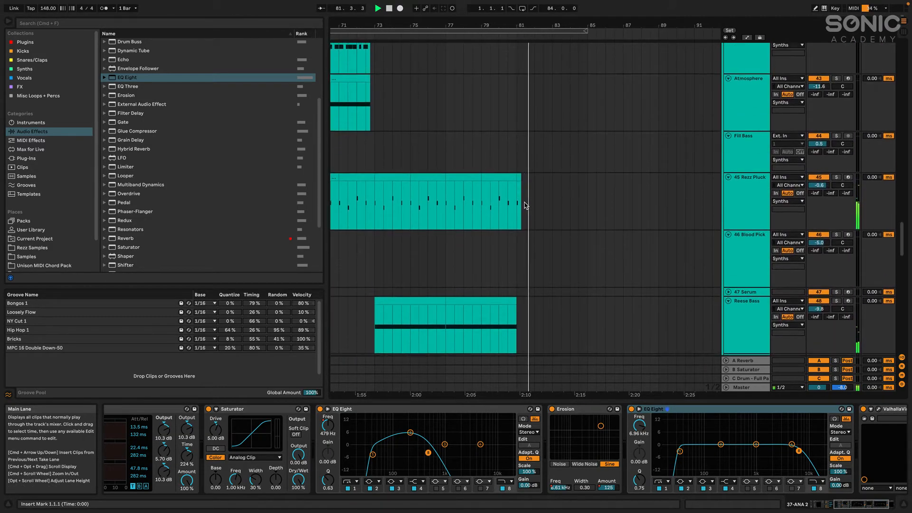
scroll(left, 3)
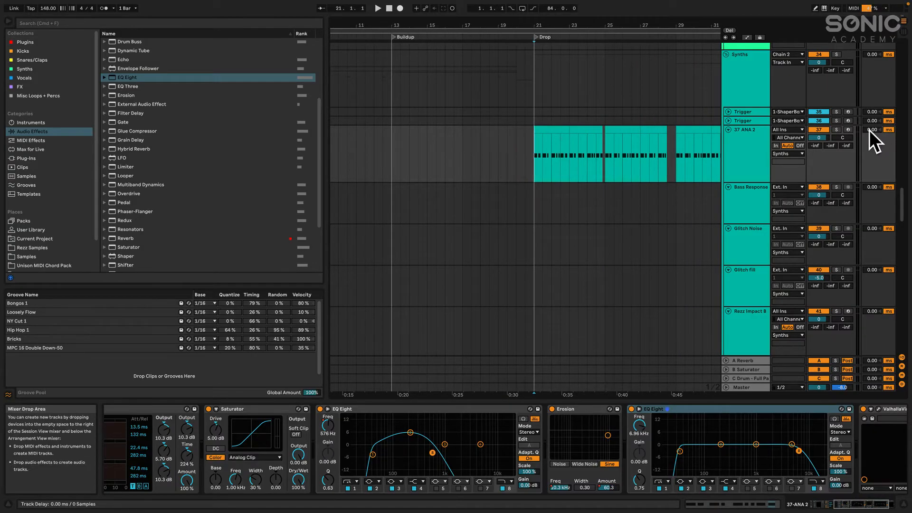
click(378, 8)
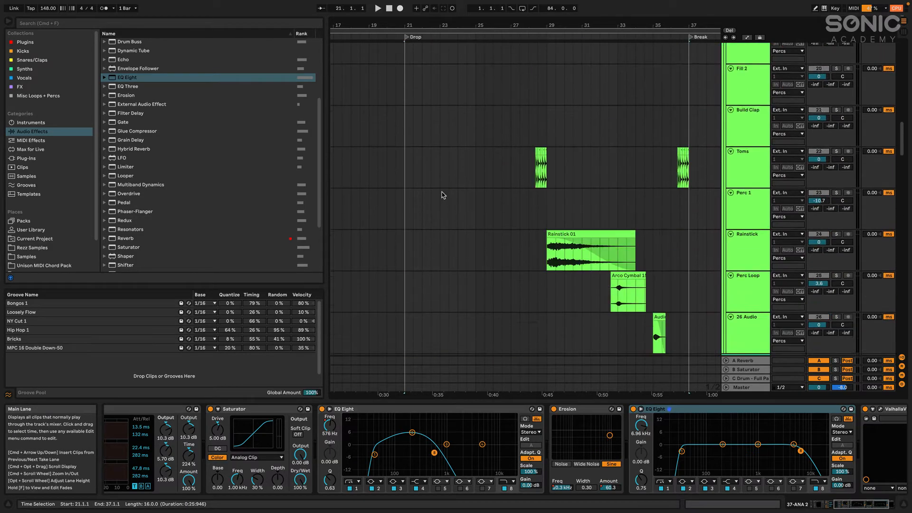
Step: Select the 45 Rezz Pluck clip to show its pluck sample, EQ Eight and Chorus-Ensemble chain
scroll(down, 3)
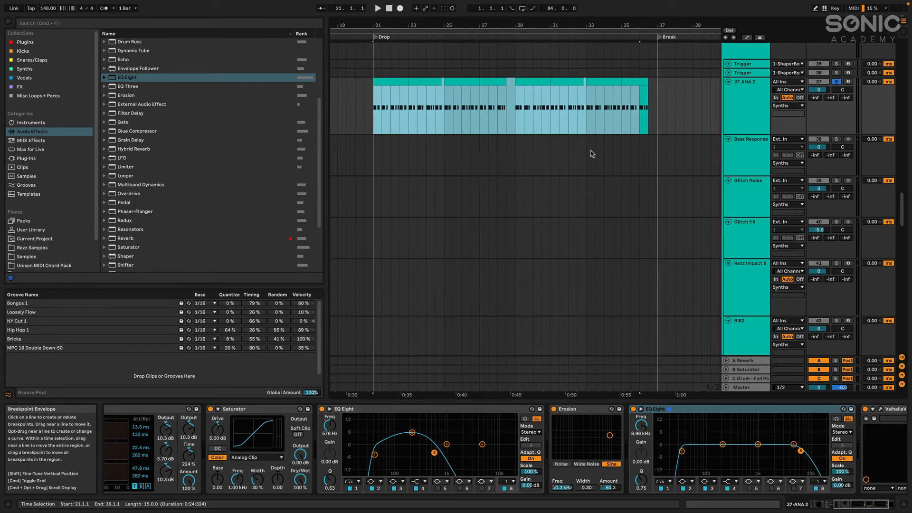
scroll(down, 3)
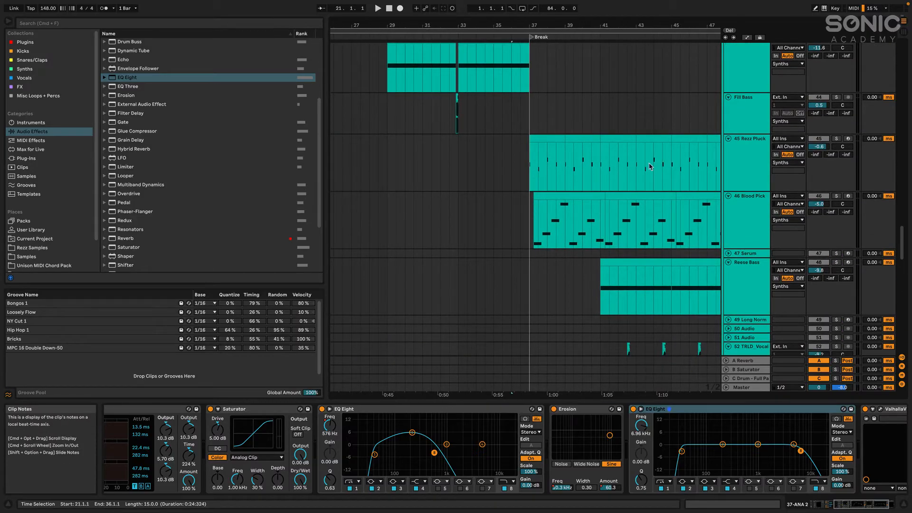
click(378, 9)
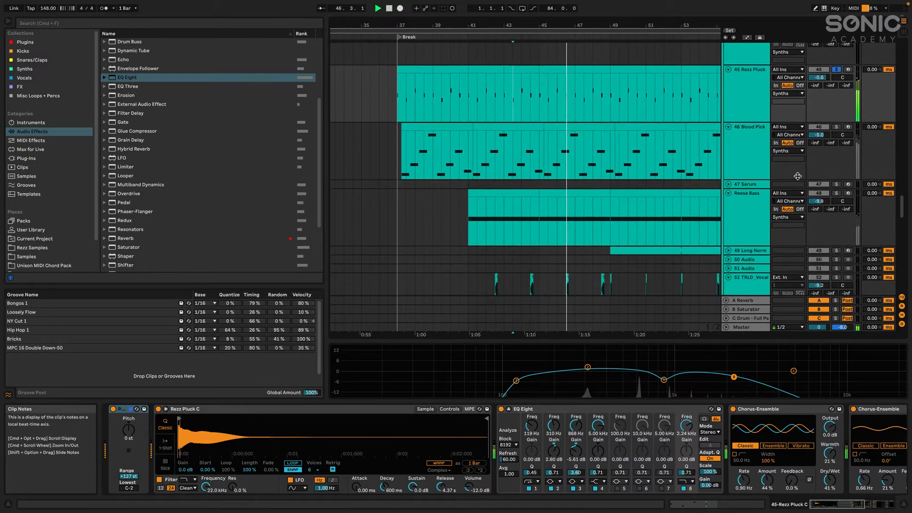
Step: Select the Reese Bass clip showing its ANA 2, Saturator, Chorus, EQ Eight, Bit Shift and Shifter chain
click(747, 126)
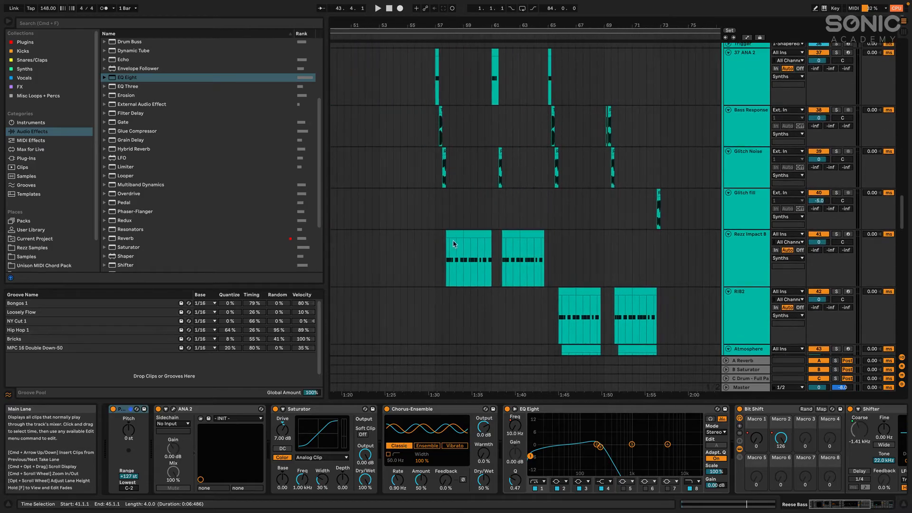
Step: Inspect the Rezz Impact 8 and RIB2 clips' effects before returning to the opening drum tracks
click(836, 236)
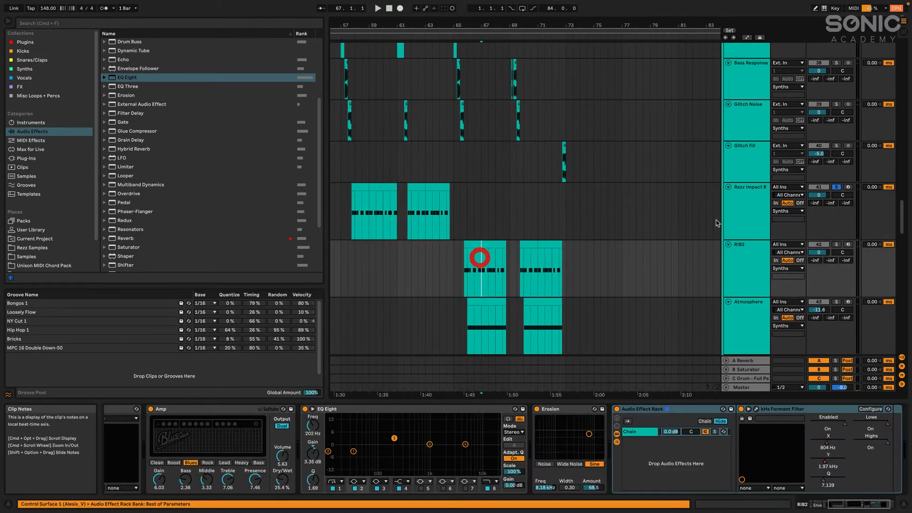
click(378, 7)
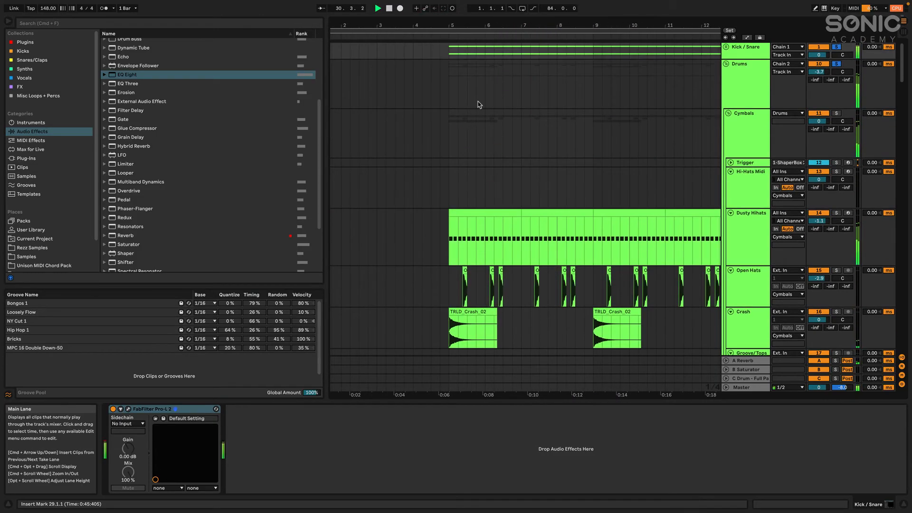
Step: Select the Drums group bus, then scroll down to the FX group's Sweep track chain
click(741, 63)
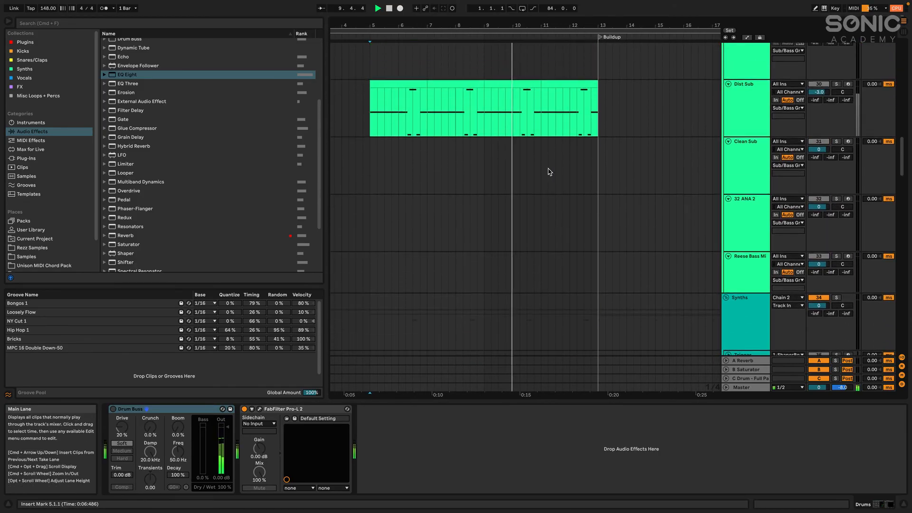
scroll(down, 3)
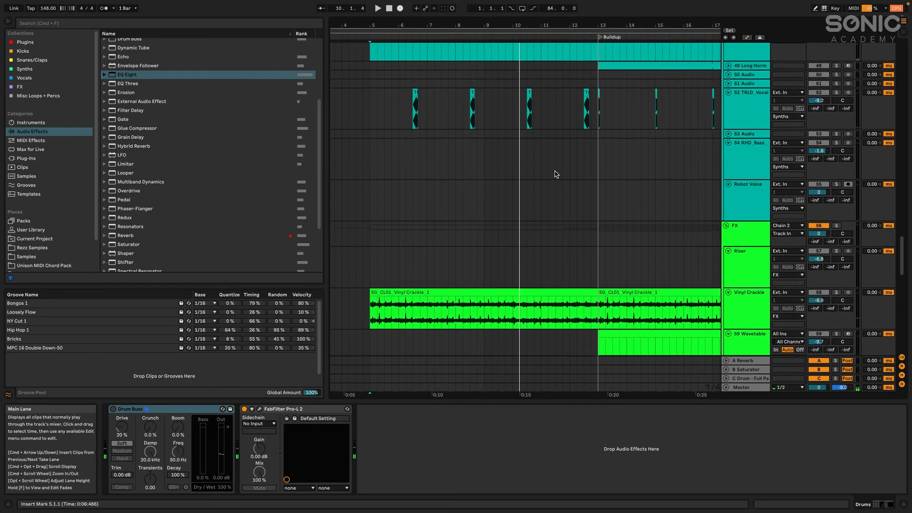
scroll(down, 3)
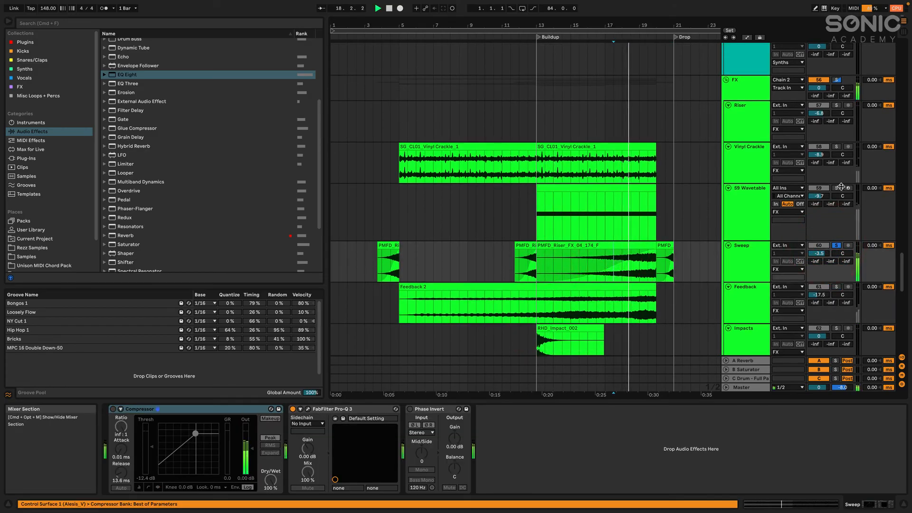
Step: Alt-click a fold arrow to collapse all groups into the Buildup, Drop and Break overview
click(568, 198)
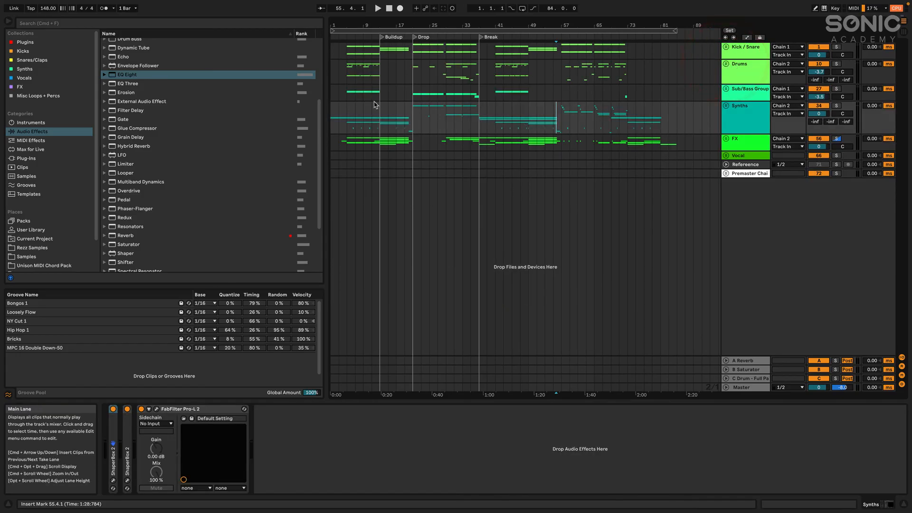
mouse_move(630, 174)
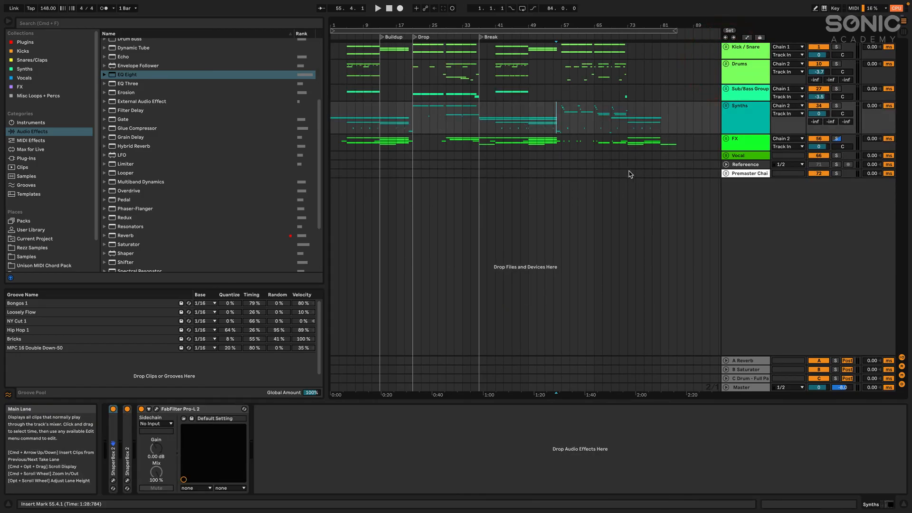